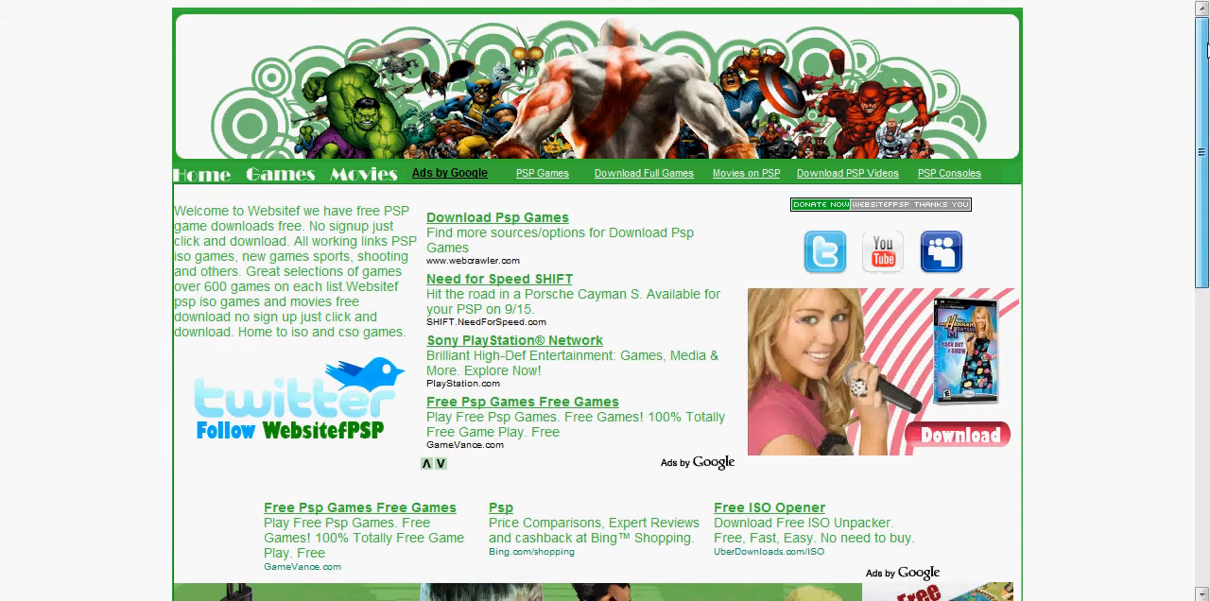
# Step: Scroll the Games page down to the Need for Speed Shift trailer and PSP game covers
pyautogui.scroll(-3)
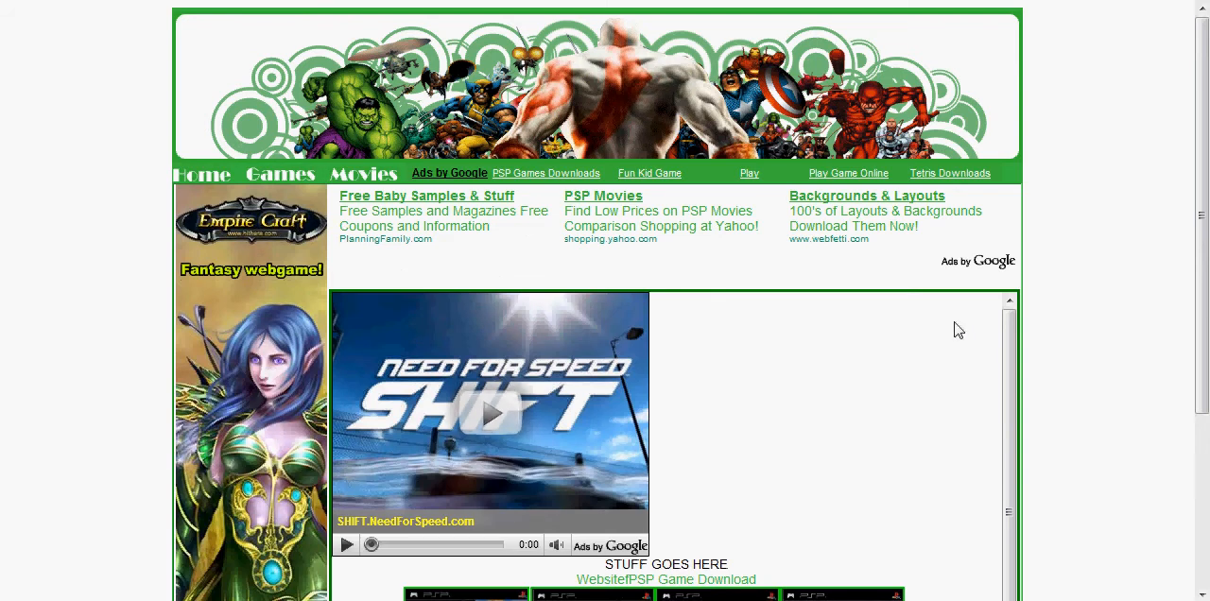
pyautogui.scroll(-3)
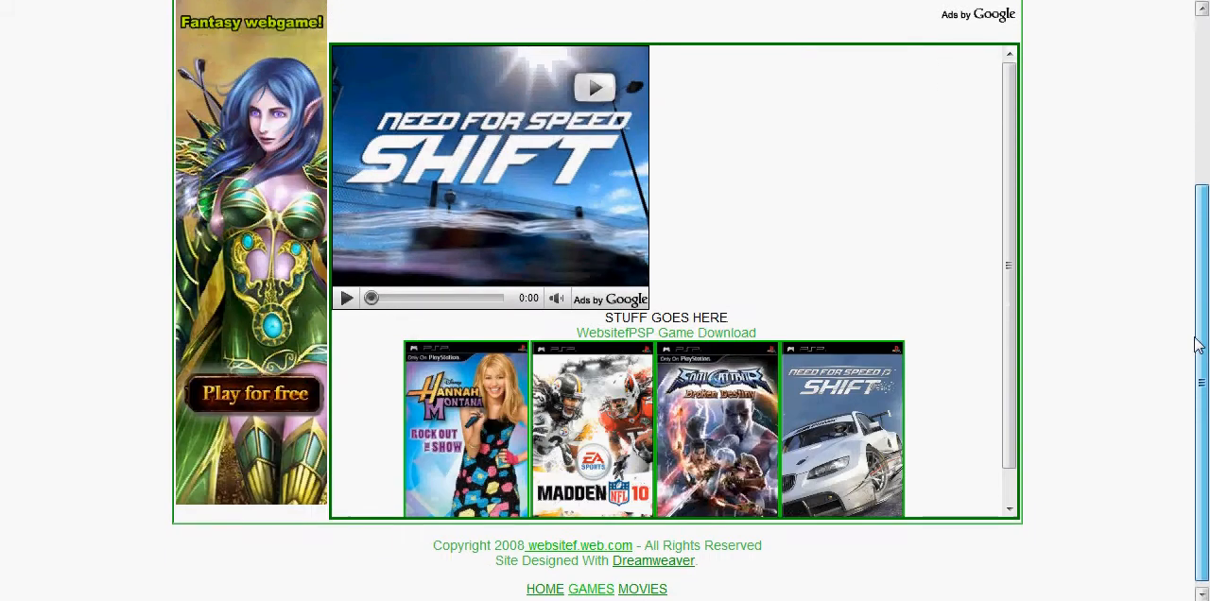
pyautogui.scroll(-3)
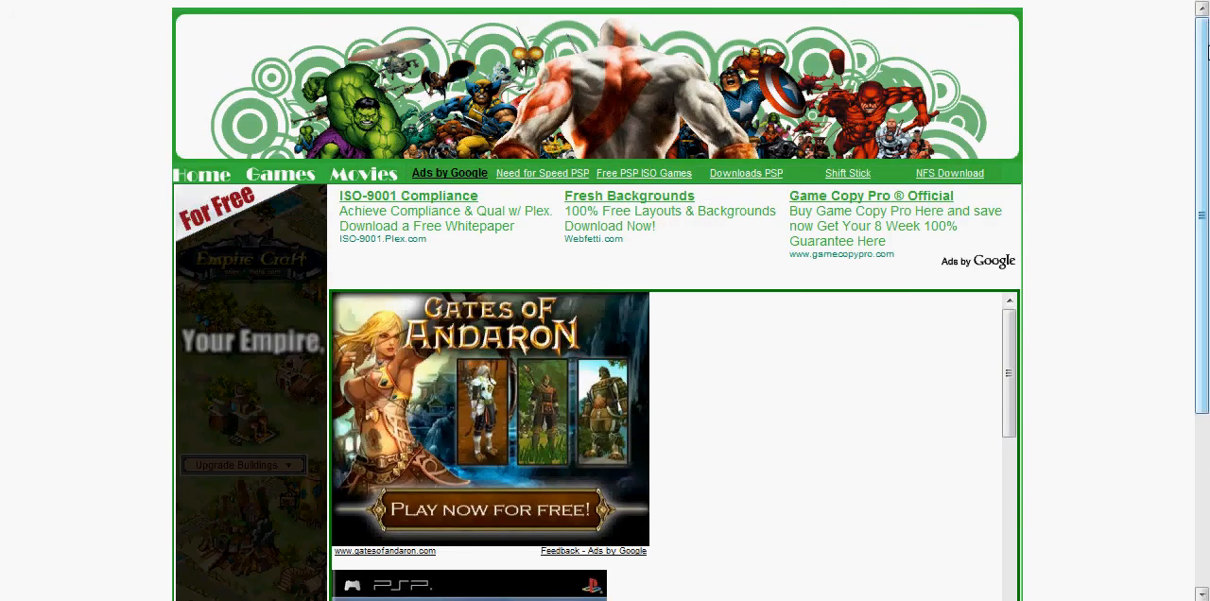
# Step: Scroll the Need for Speed Shift page down to its Megaupload and Rapidshare links
pyautogui.scroll(-3)
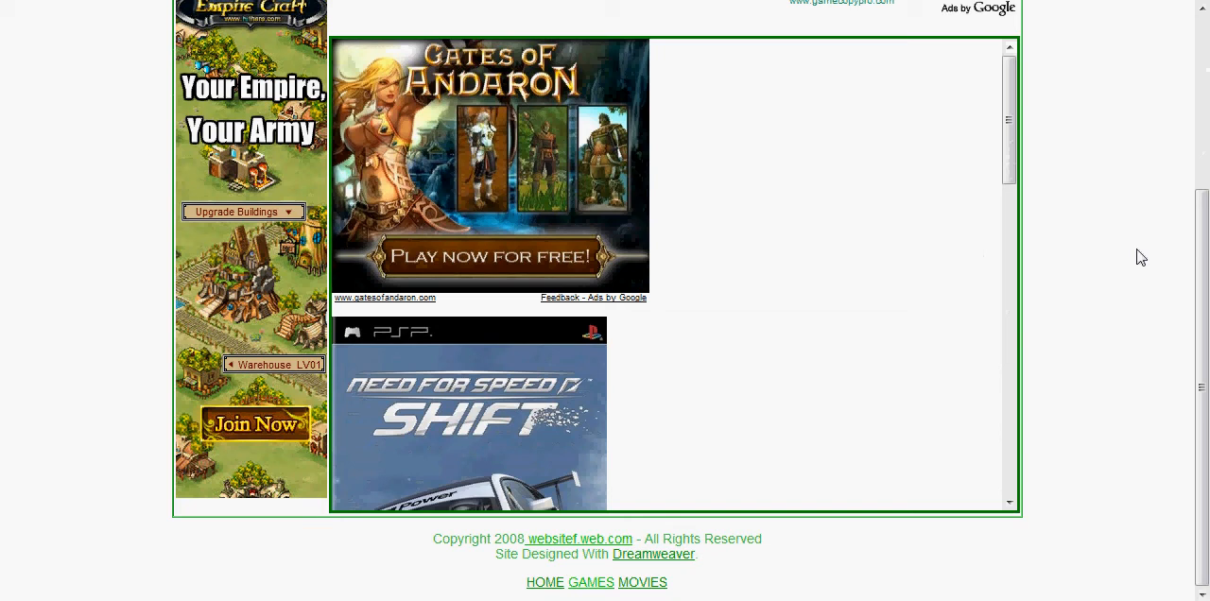
pyautogui.scroll(-3)
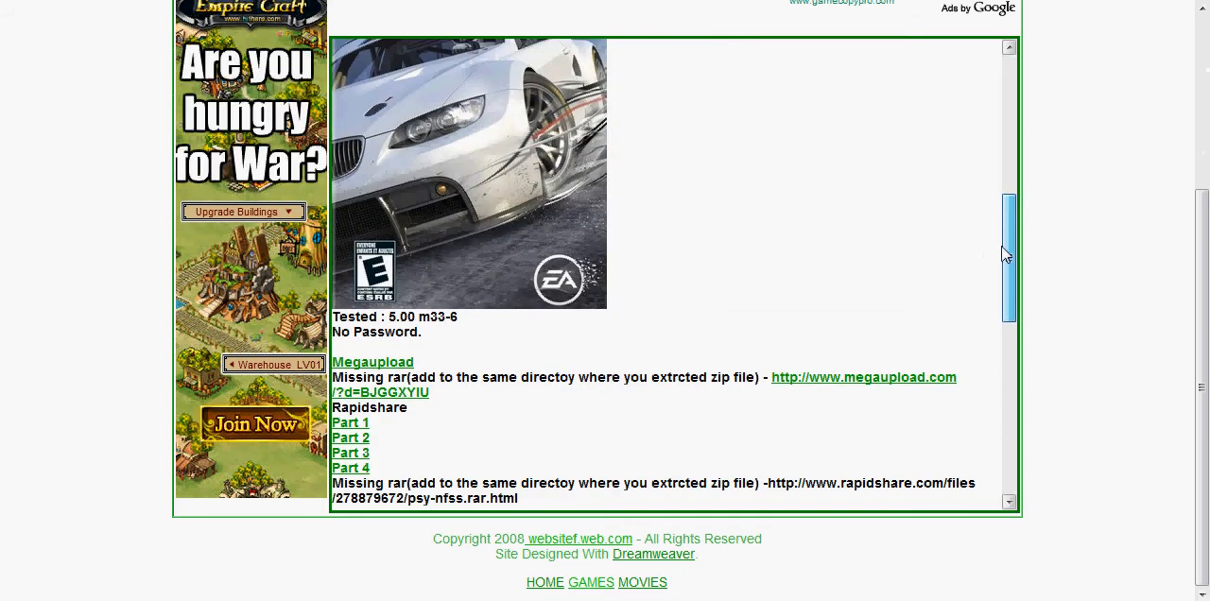
pyautogui.scroll(-3)
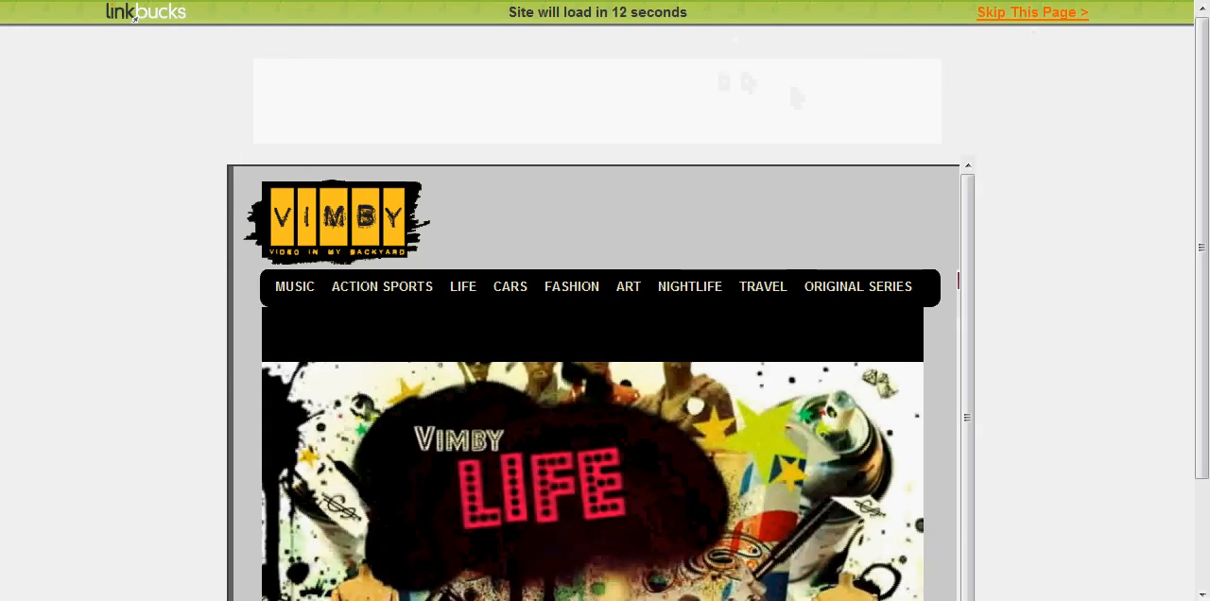
# Step: Skip the Linkbucks ad page and enter the Megaupload captcha code for psy-nfss-sug.zip
pyautogui.click(1032, 11)
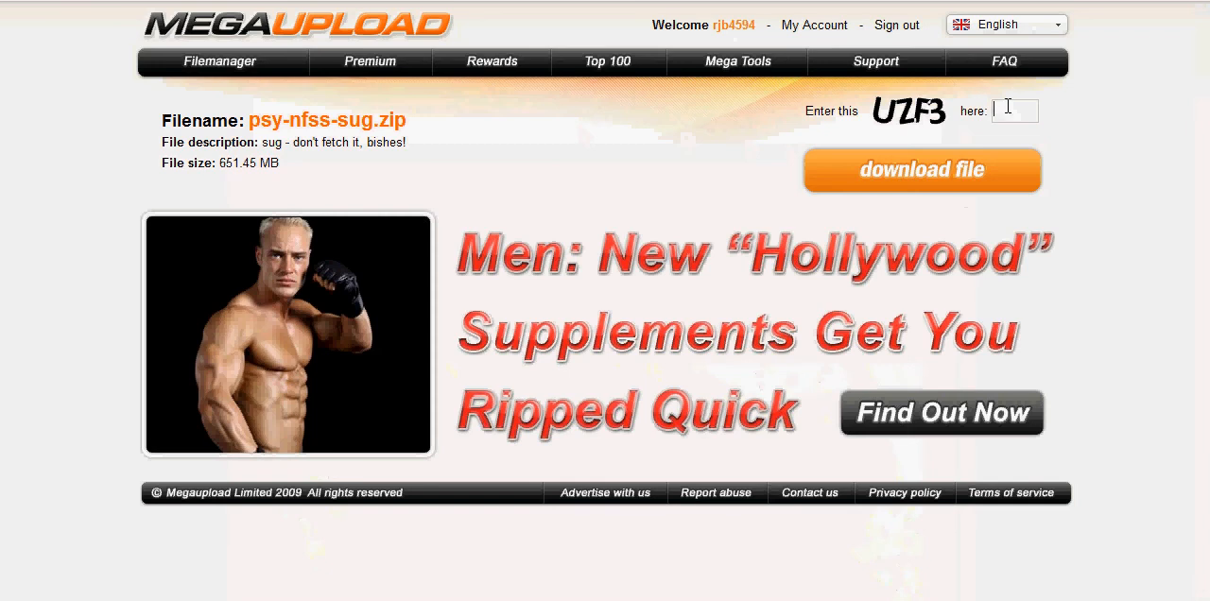
pyautogui.write('U')
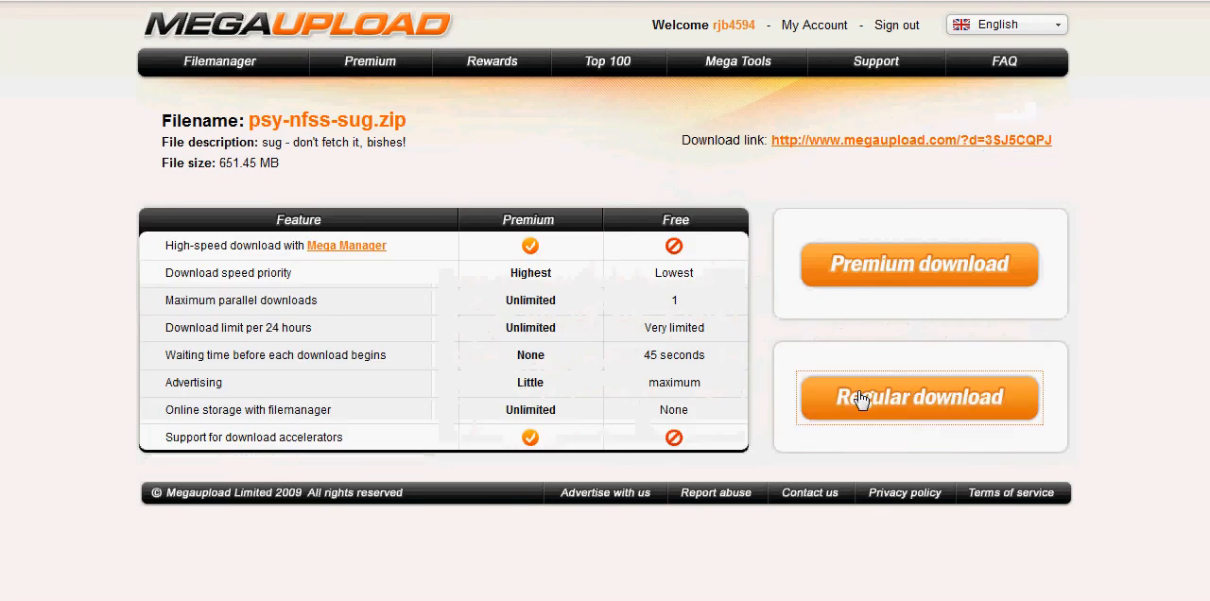
# Step: Start the regular download, save psy-nfss-sug.zip to disk and clear finished items from Downloads
pyautogui.click(919, 397)
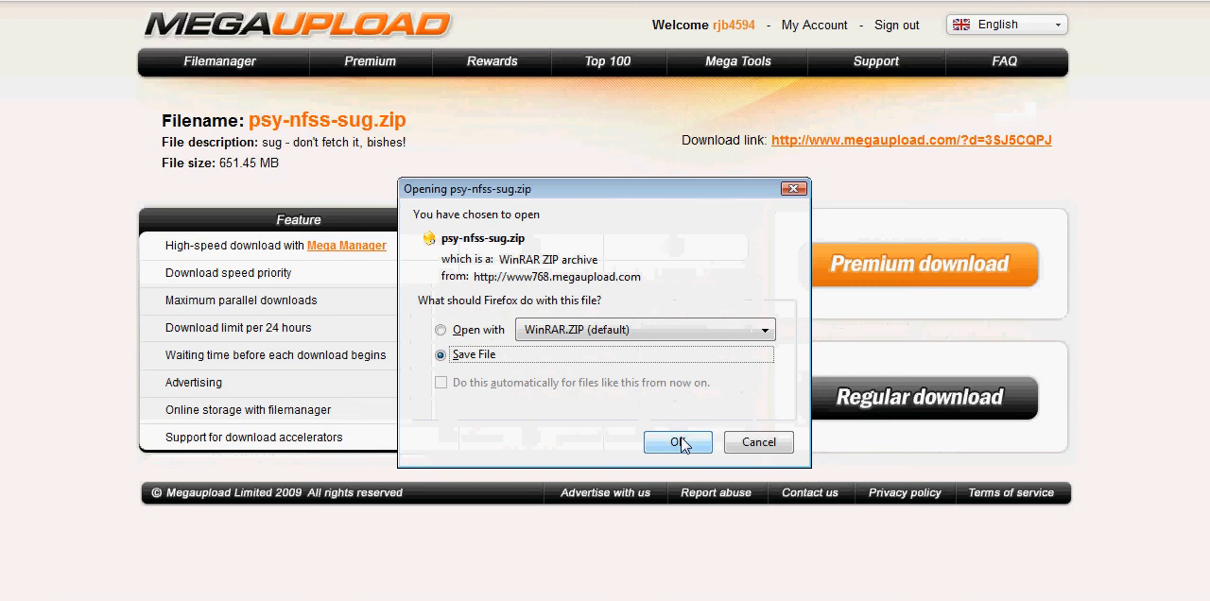
pyautogui.click(677, 442)
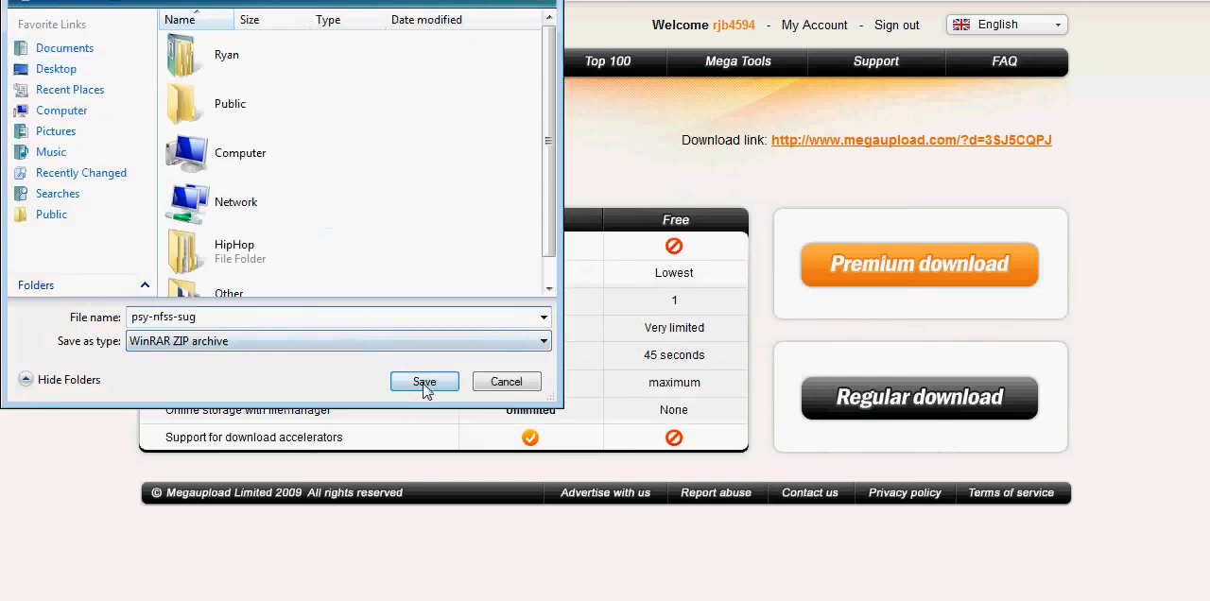
pyautogui.click(424, 382)
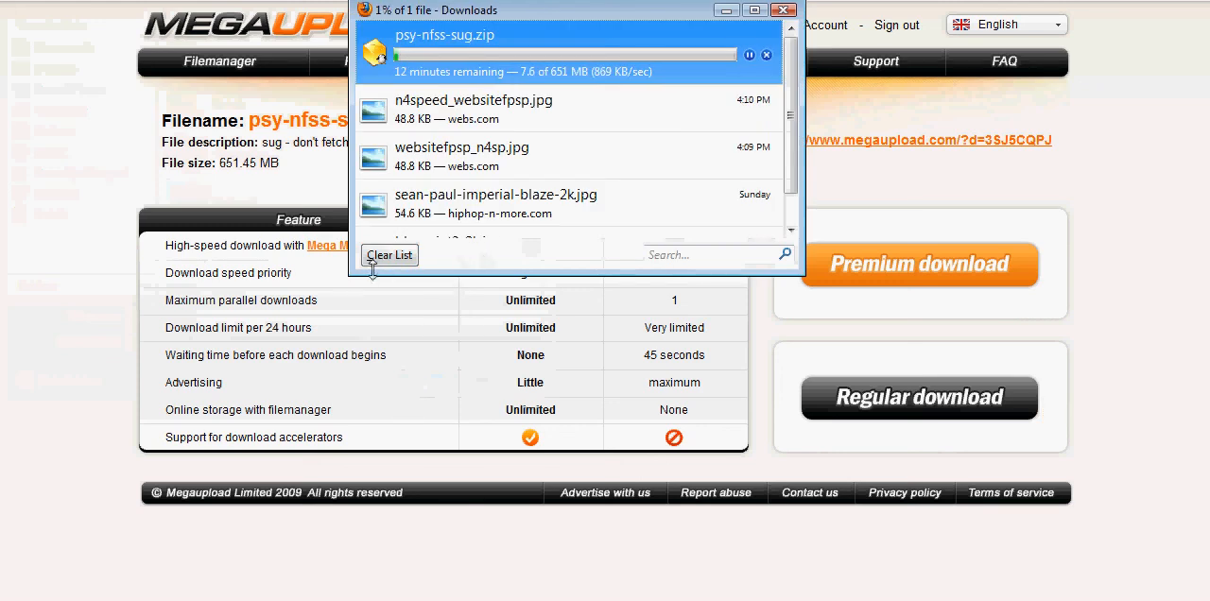
pyautogui.click(390, 253)
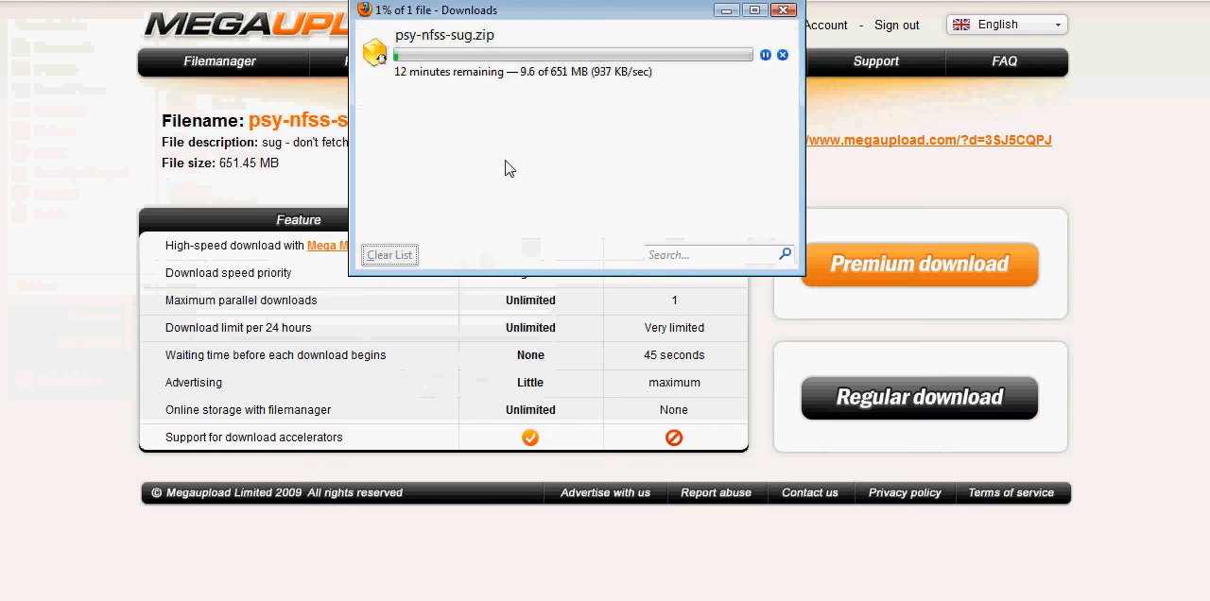